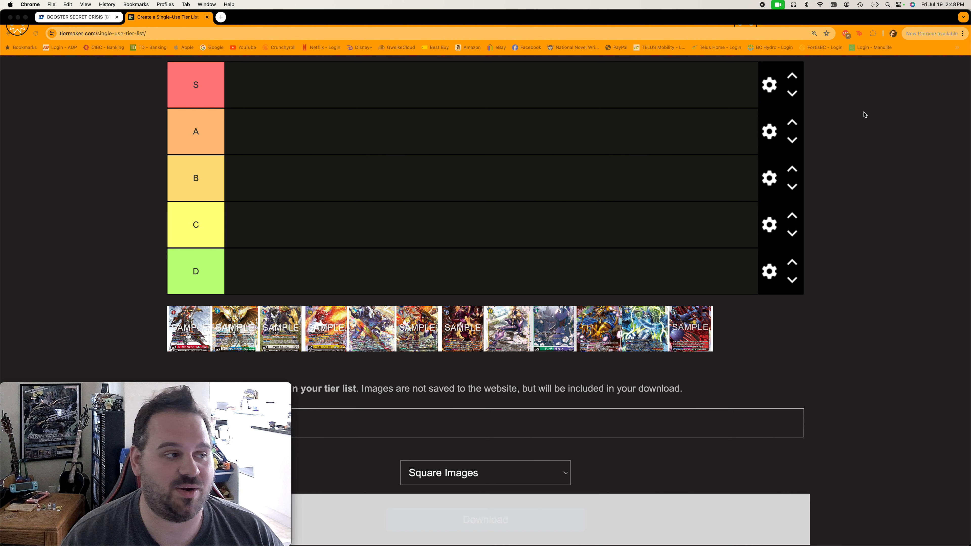
mouse_move(292, 149)
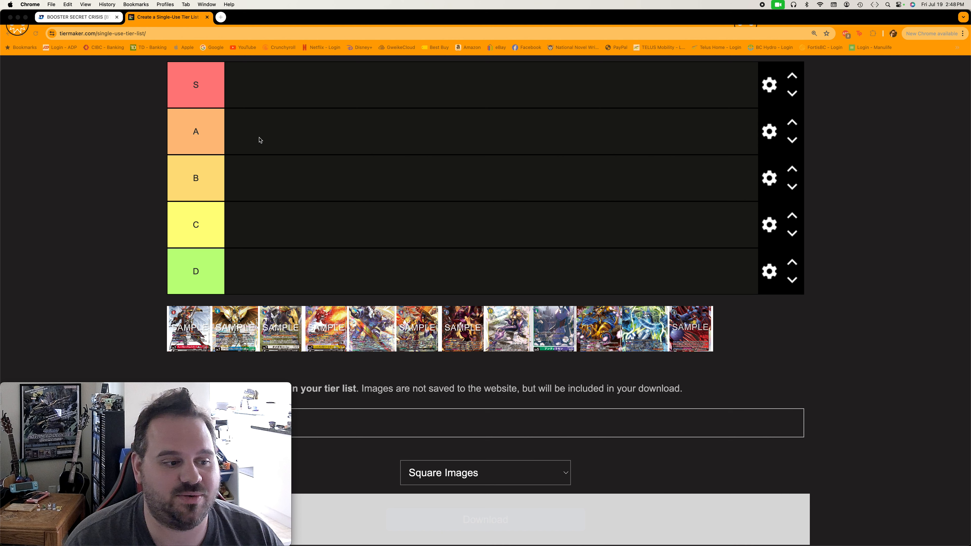
mouse_move(270, 234)
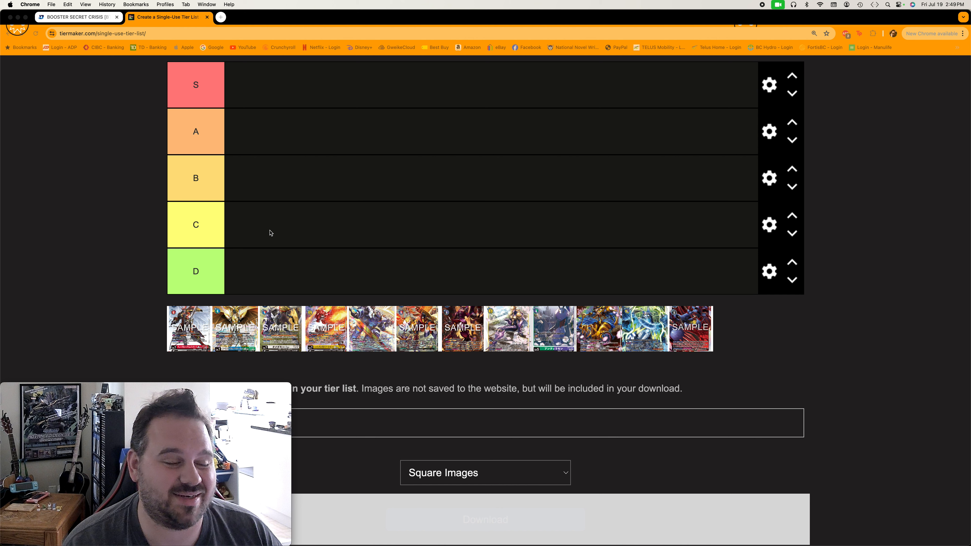
mouse_move(247, 264)
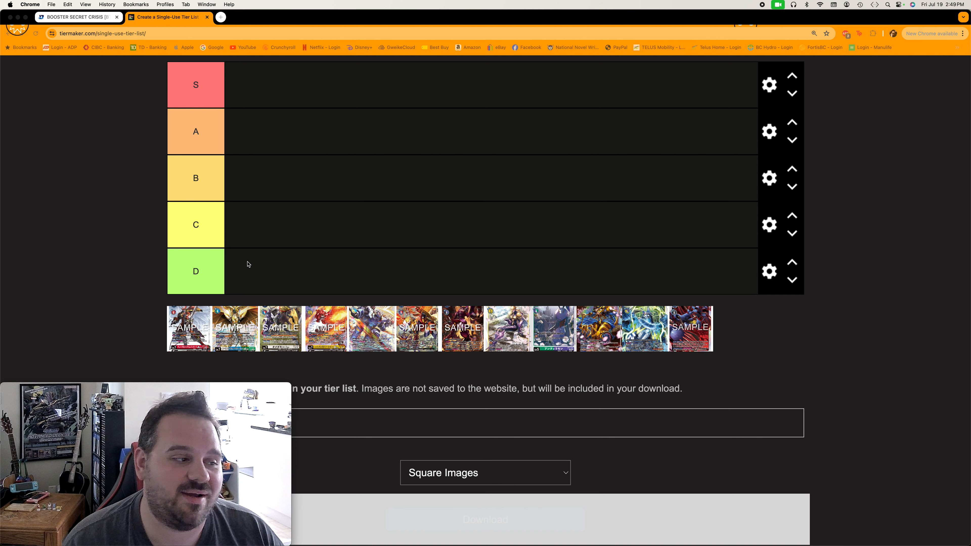
mouse_move(197, 278)
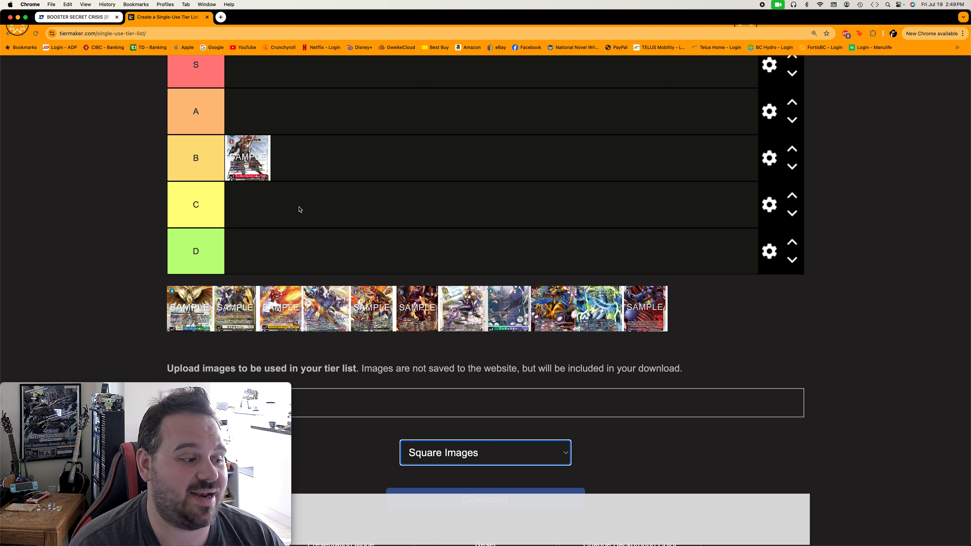
mouse_move(294, 207)
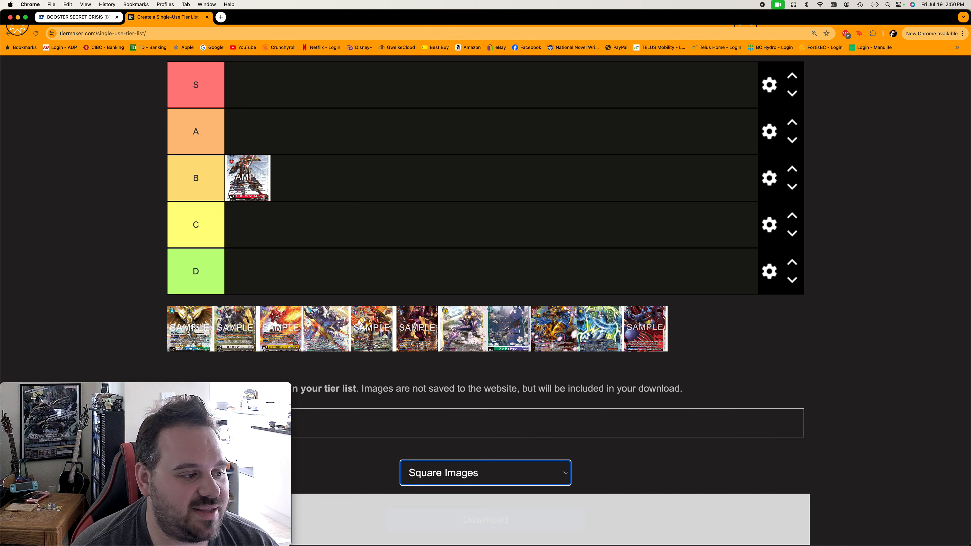
- Rank the first card from the unranked pool into a tier row
left_click_drag(189, 329, 248, 132)
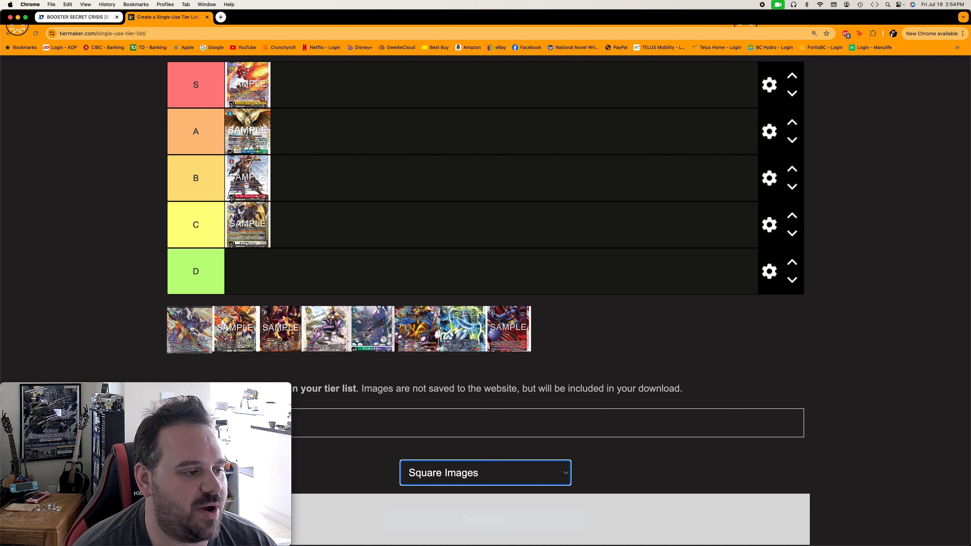
- Rank the purple card into the C tier and another pool card into S
left_click_drag(190, 328, 274, 235)
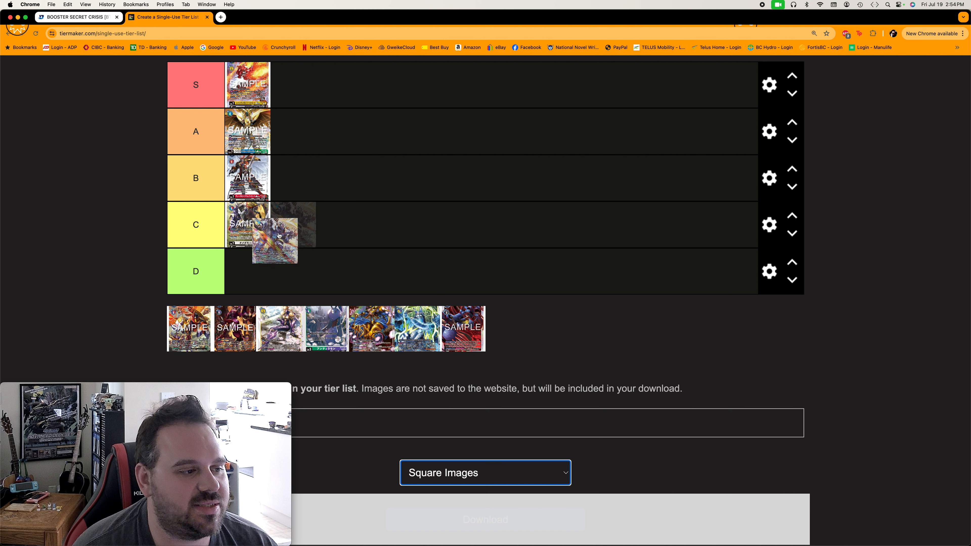
left_click_drag(274, 242, 293, 224)
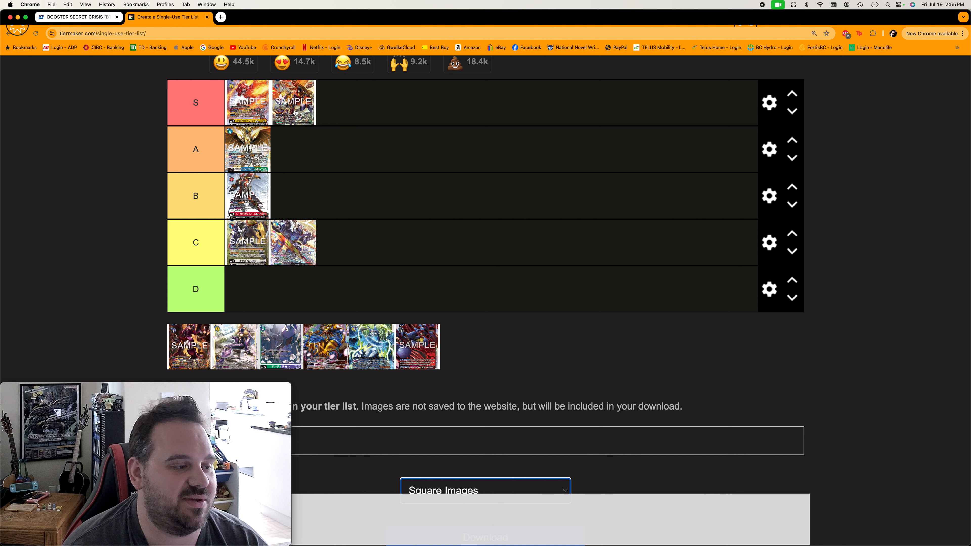
mouse_move(371, 159)
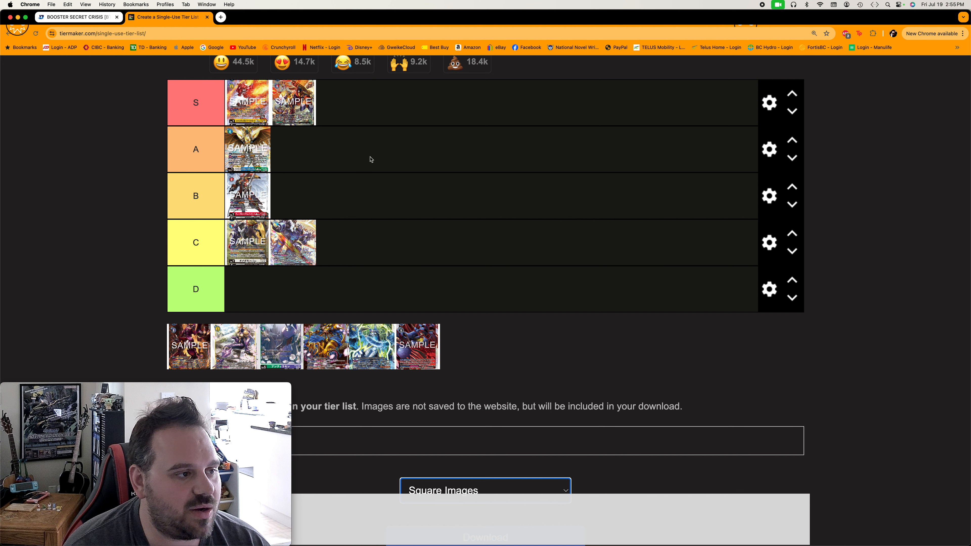
mouse_move(284, 292)
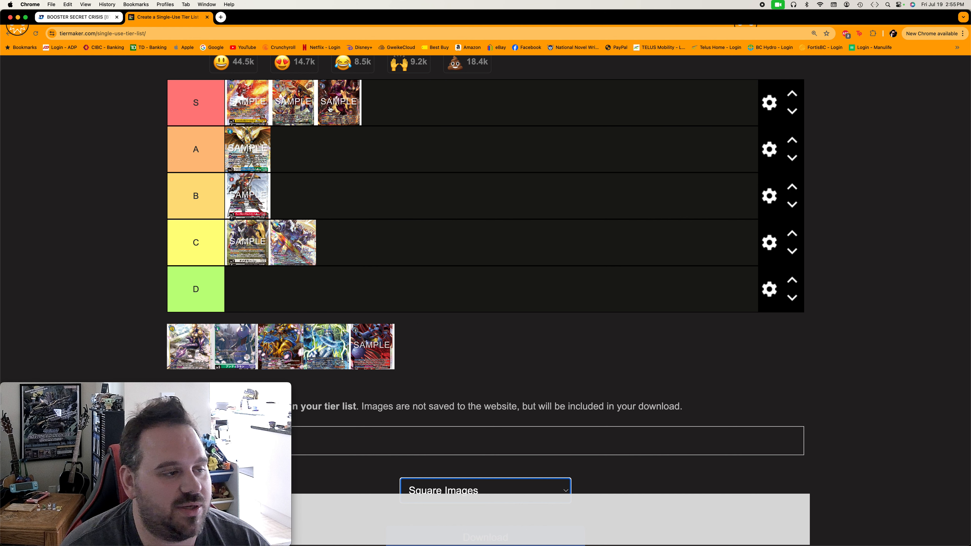
mouse_move(346, 144)
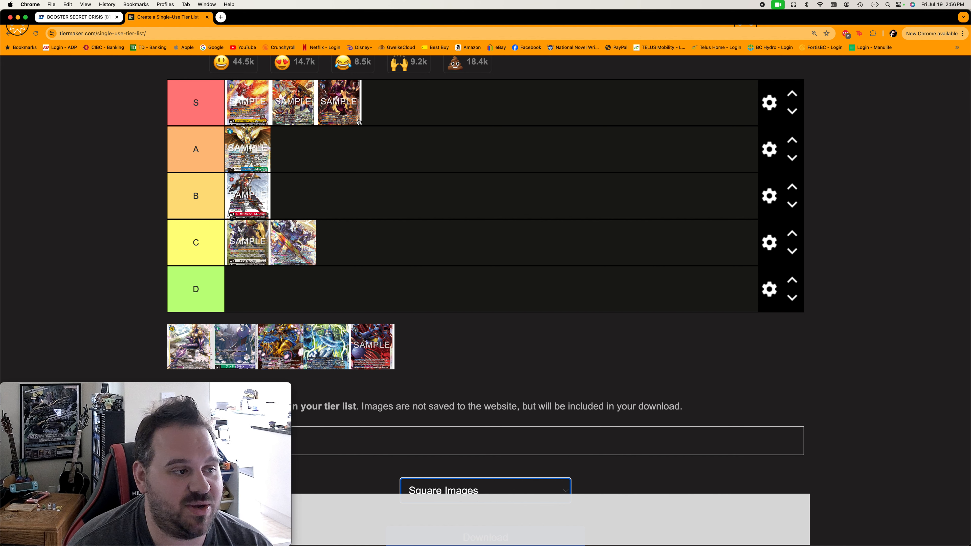
mouse_move(383, 166)
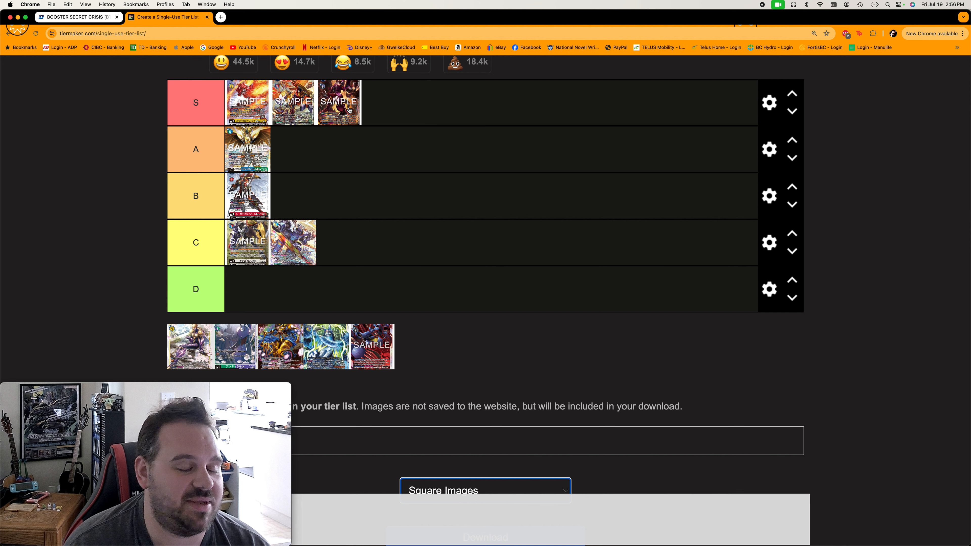
mouse_move(351, 261)
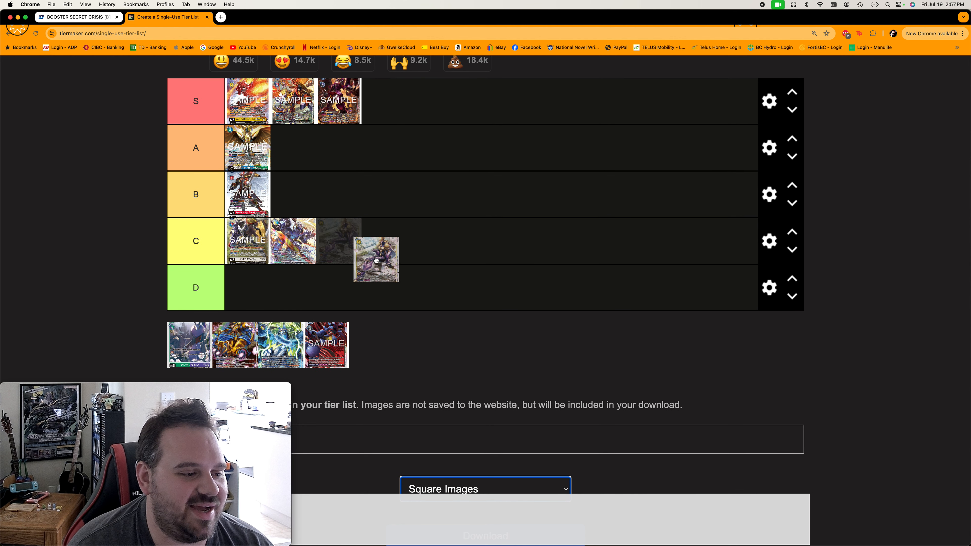
- Move the purple card from the S row down beside the existing A-tier card
left_click_drag(375, 259, 304, 148)
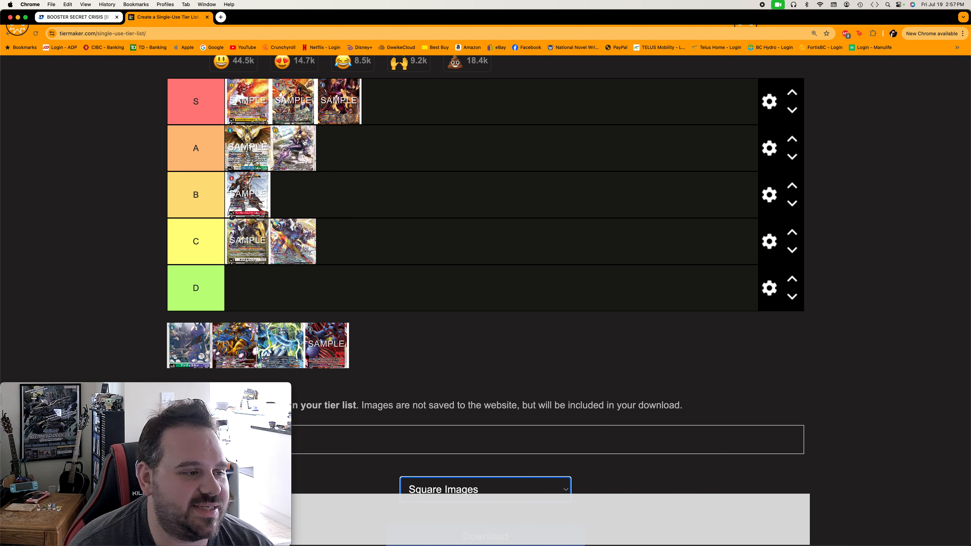
left_click_drag(294, 148, 389, 102)
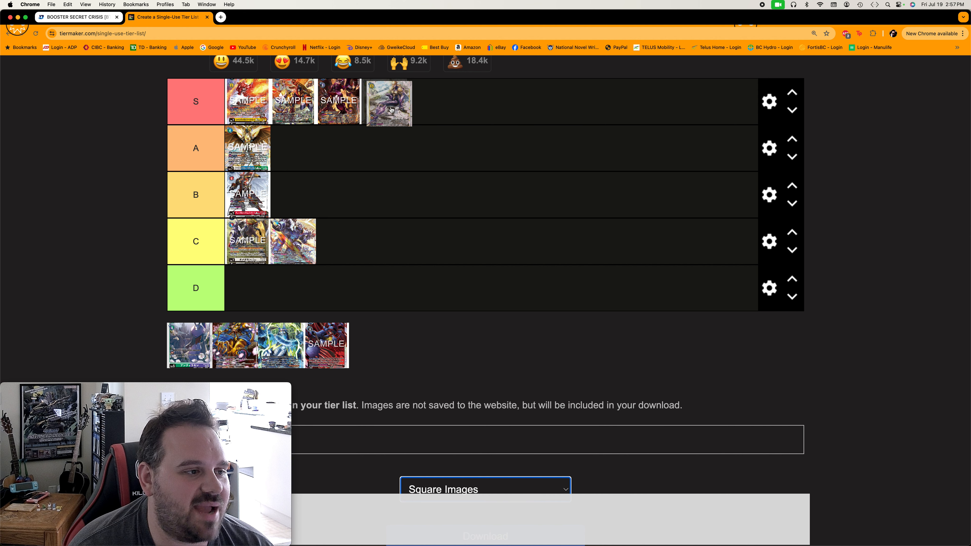
left_click_drag(388, 102, 305, 147)
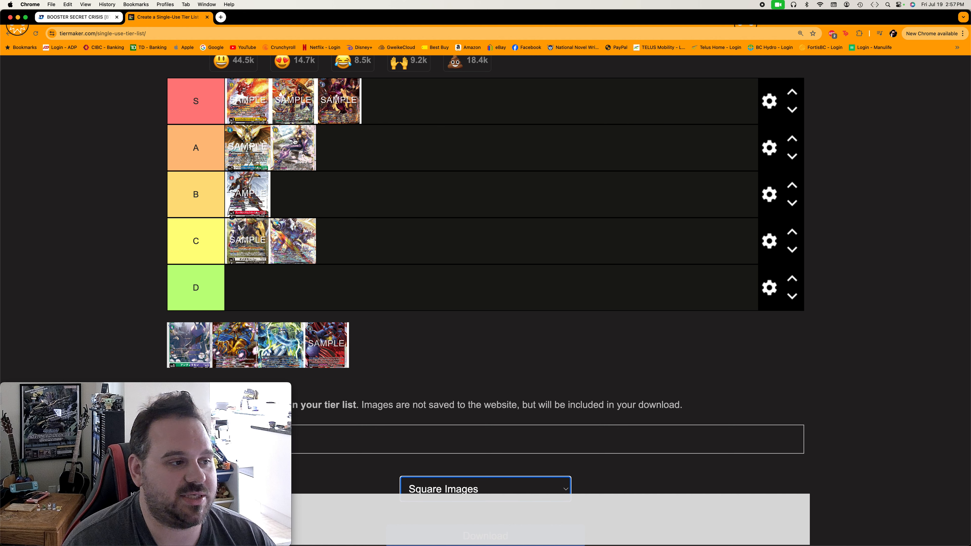
mouse_move(357, 145)
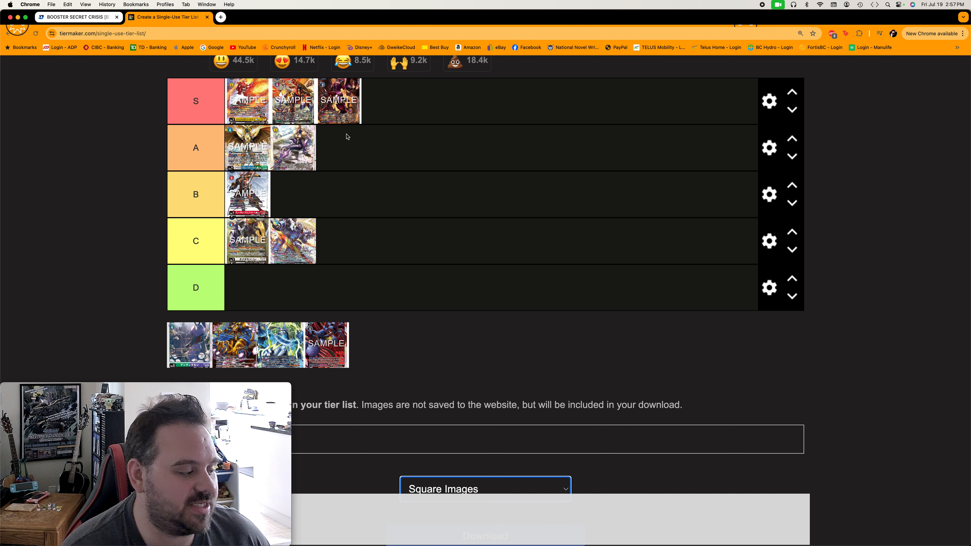
mouse_move(372, 168)
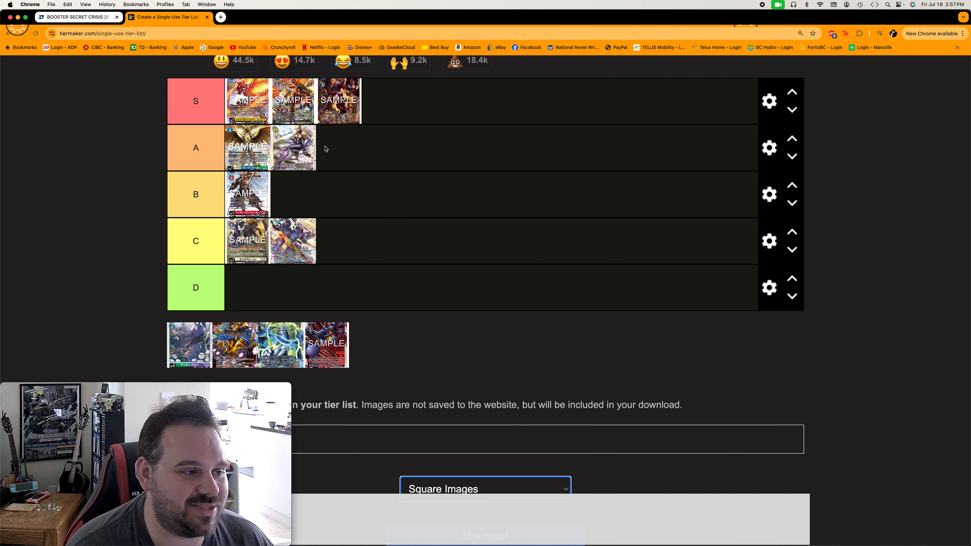
mouse_move(316, 157)
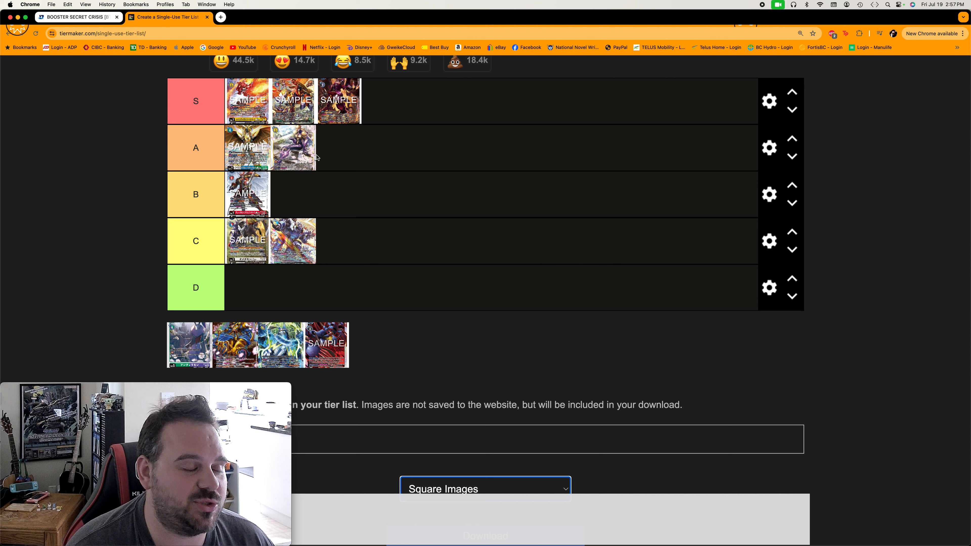
mouse_move(365, 151)
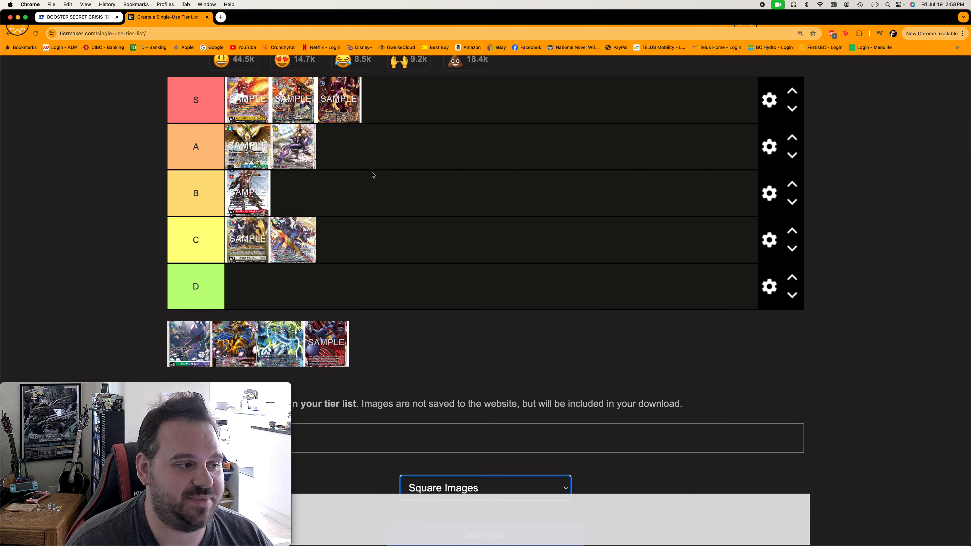
- Scroll down to reach the unranked pool below the tier rows
scroll("down", 3)
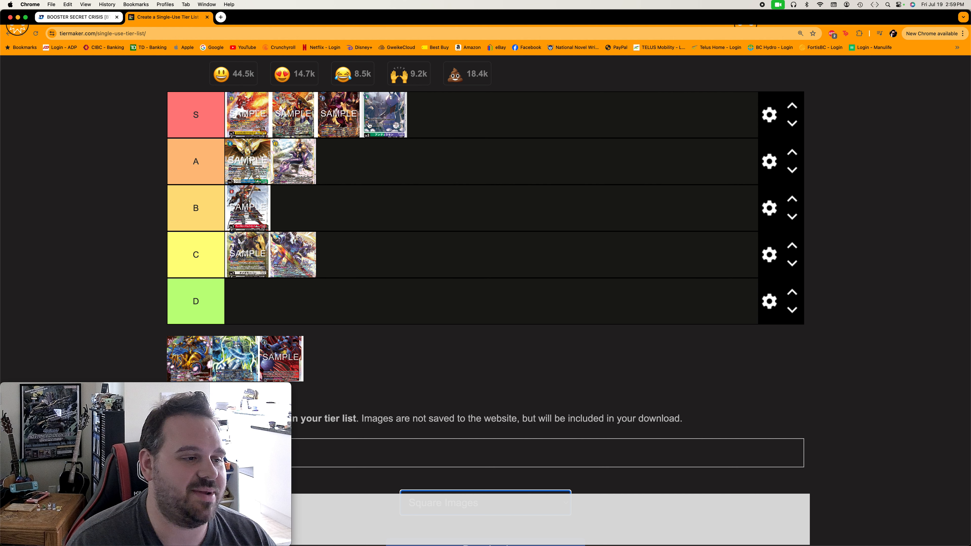
mouse_move(408, 121)
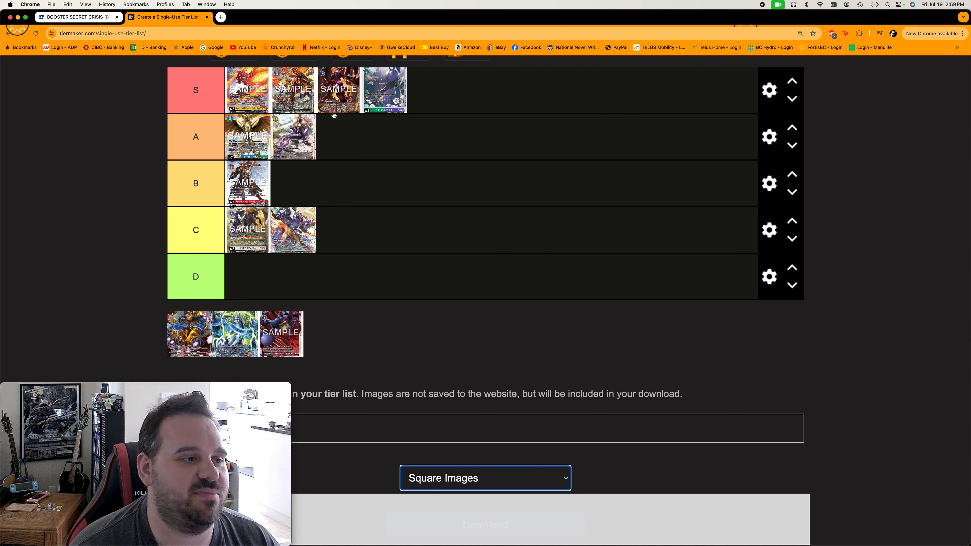
mouse_move(326, 179)
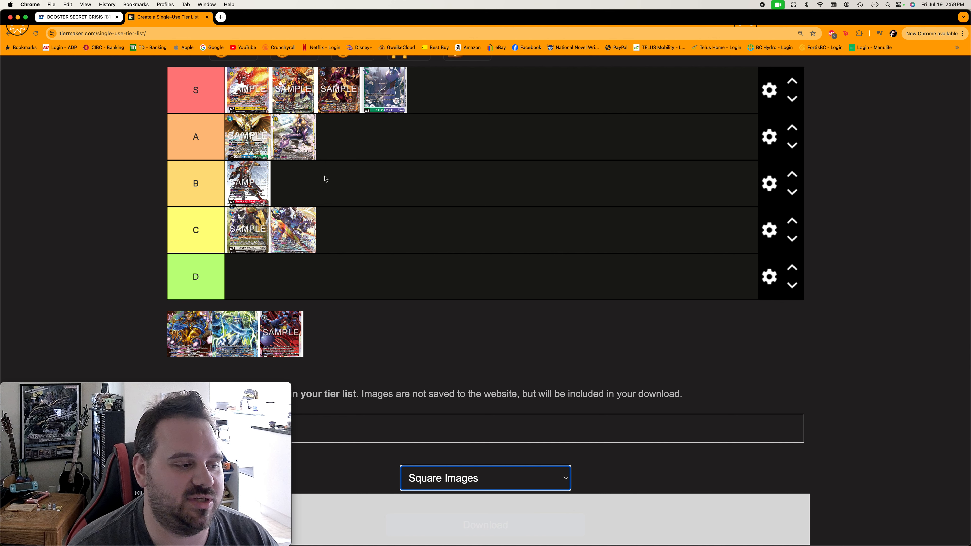
mouse_move(330, 145)
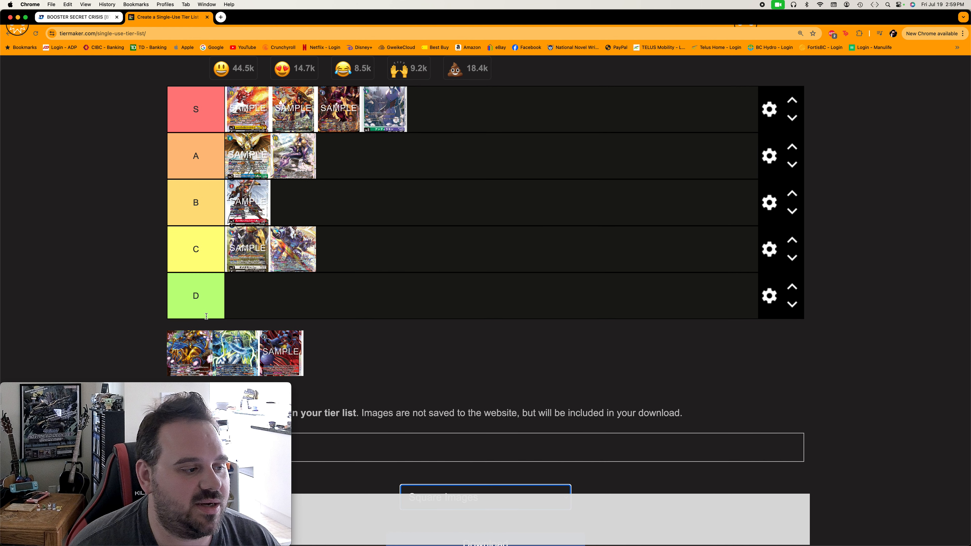
scroll("down", 3)
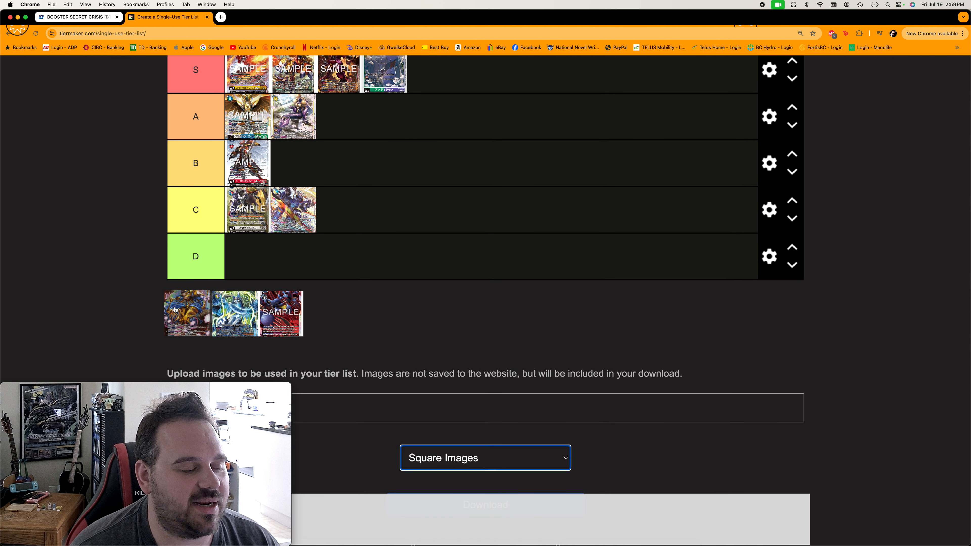
left_click_drag(187, 313, 247, 257)
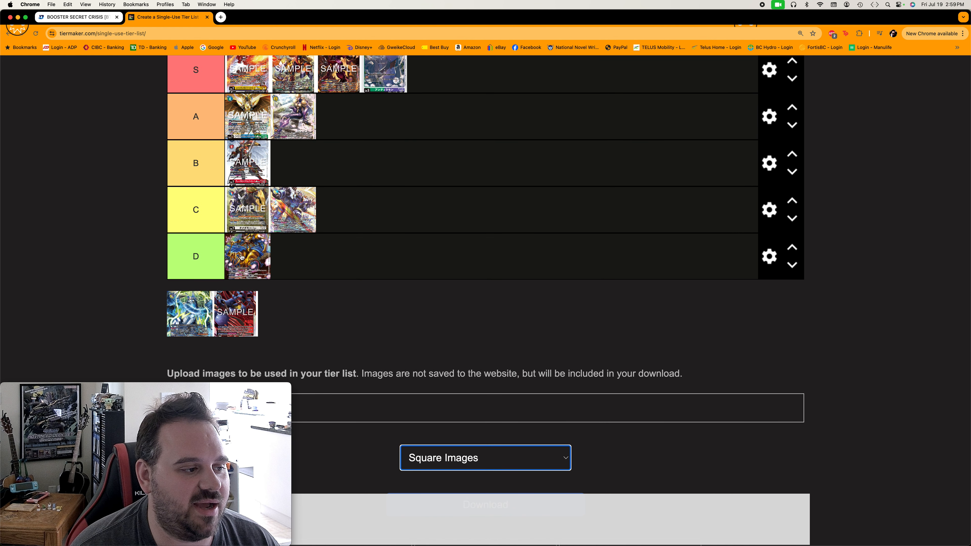
mouse_move(463, 294)
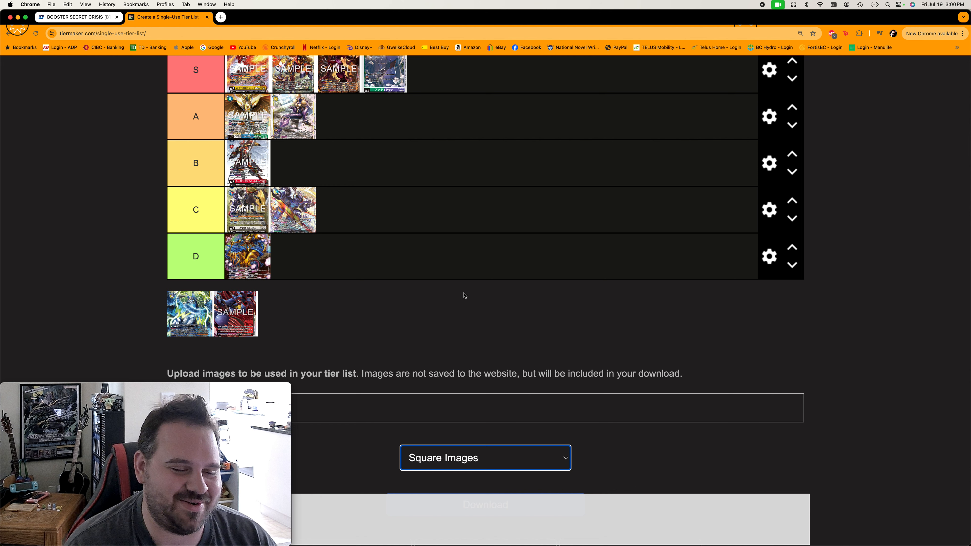
mouse_move(437, 286)
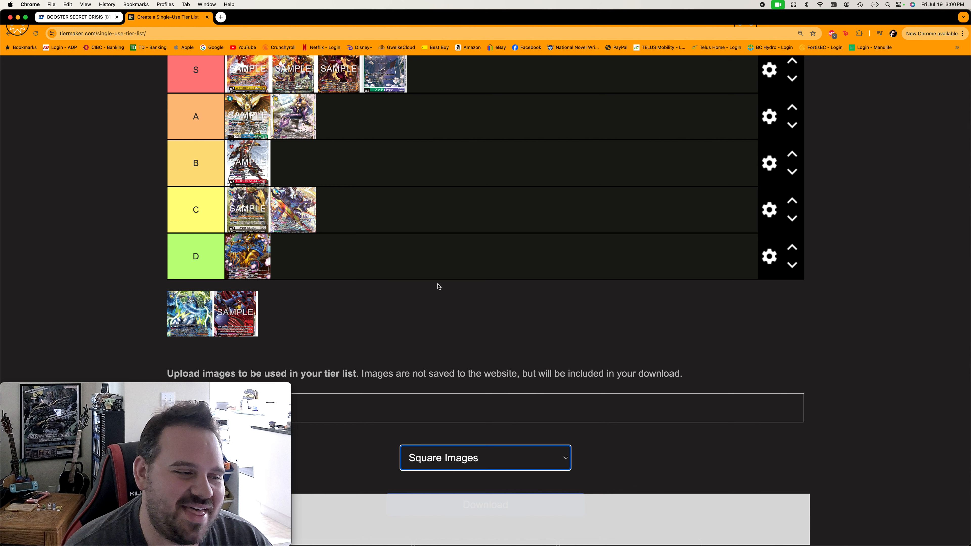
mouse_move(375, 270)
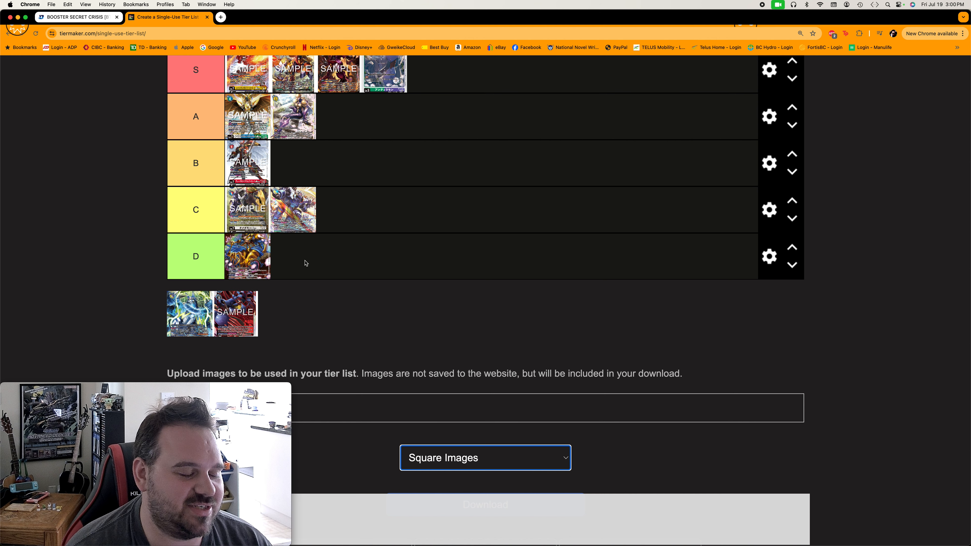
mouse_move(291, 267)
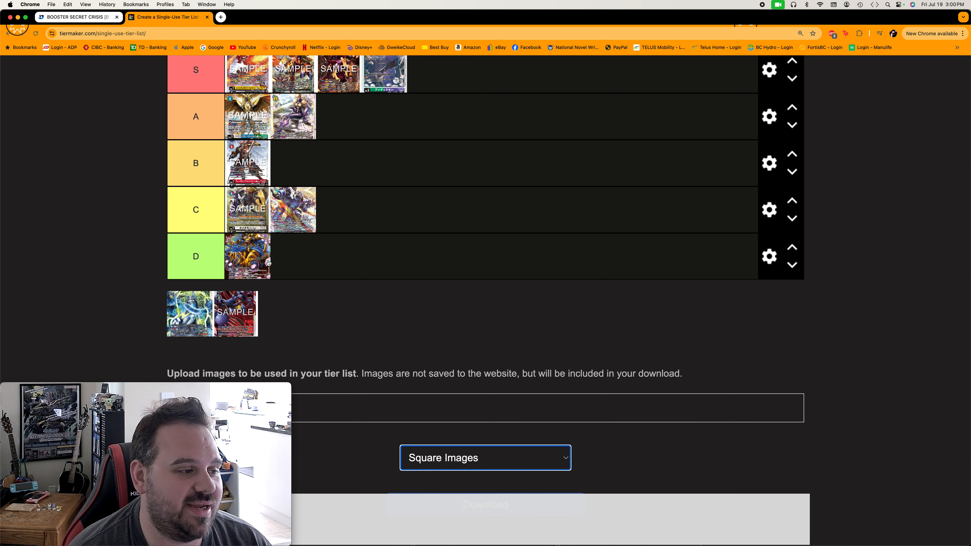
mouse_move(307, 259)
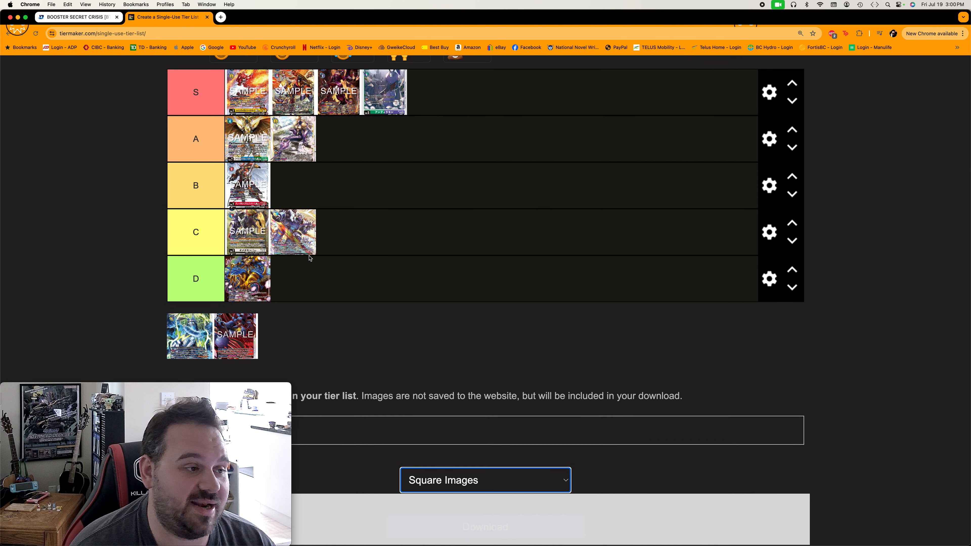
scroll("down", 3)
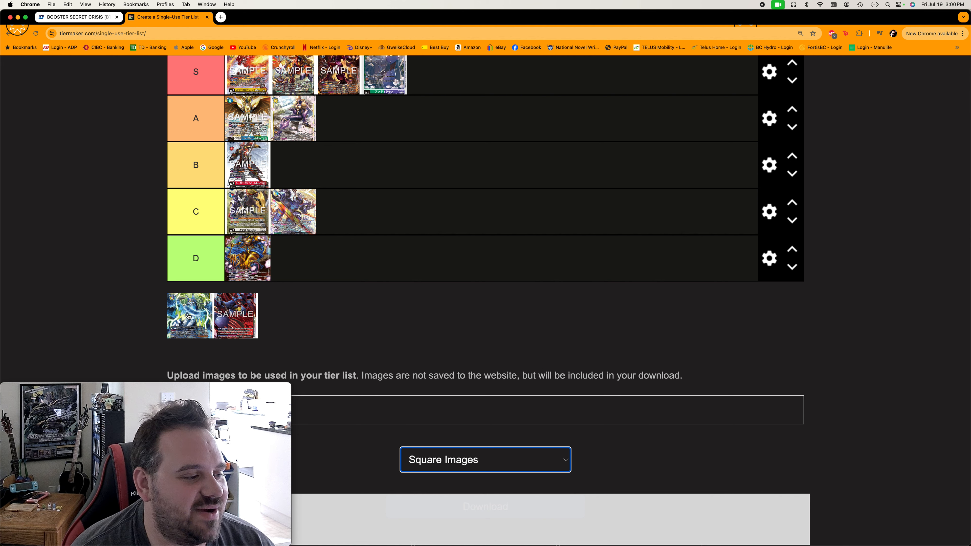
- Rank the blue unranked card as the third A-tier card, leaving only the red card
left_click_drag(191, 315, 258, 294)
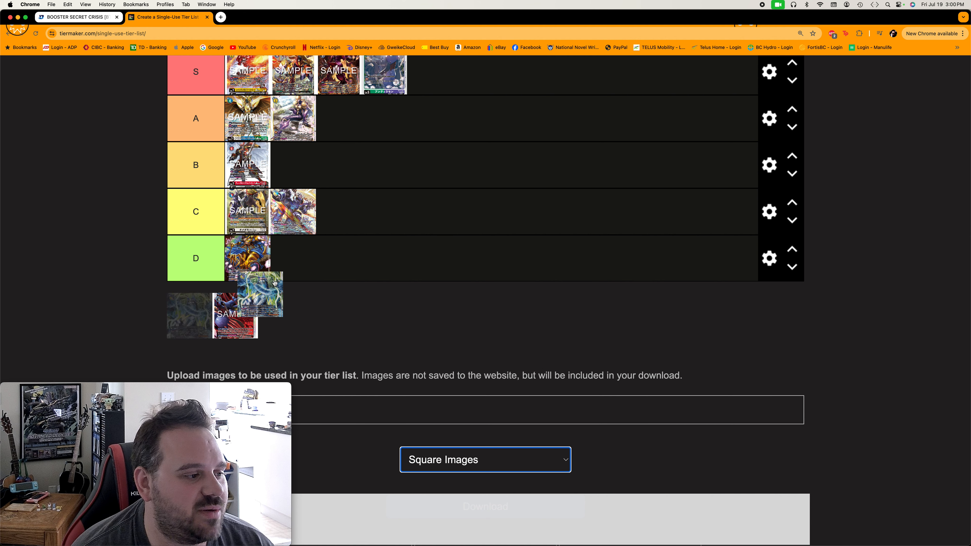
left_click_drag(259, 294, 308, 165)
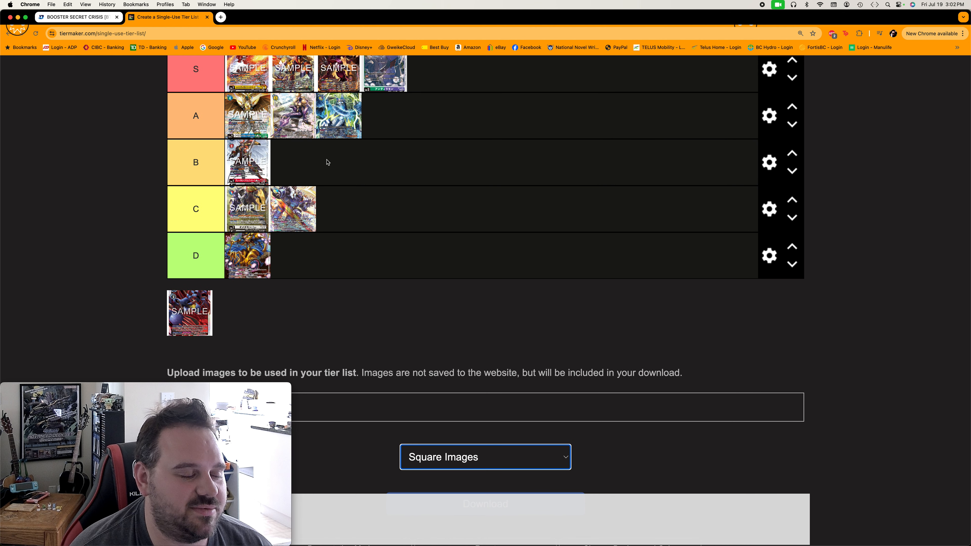
mouse_move(385, 138)
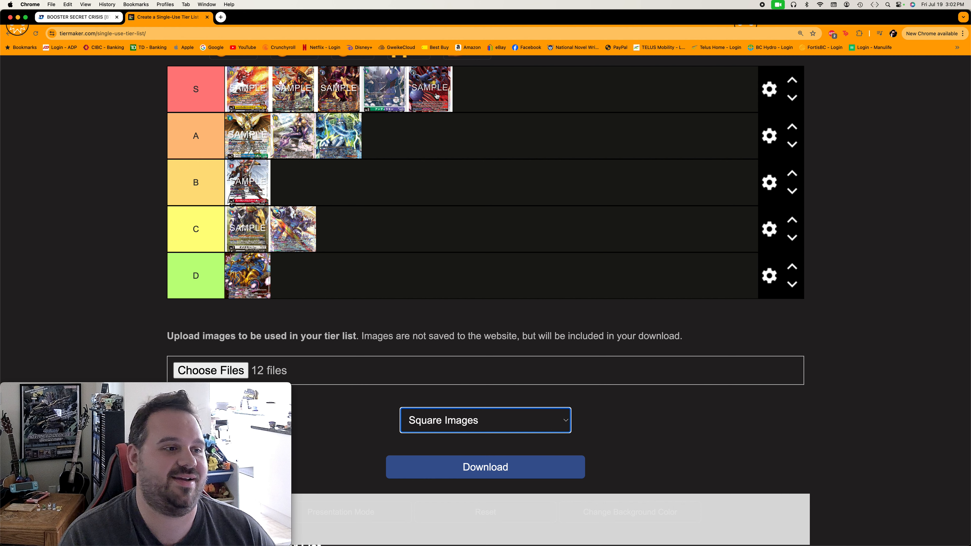
mouse_move(490, 86)
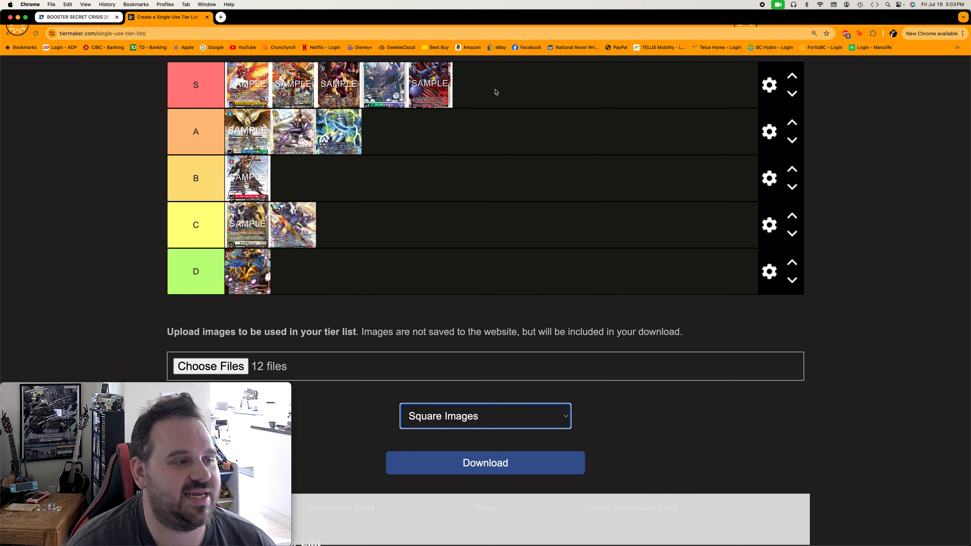
mouse_move(474, 104)
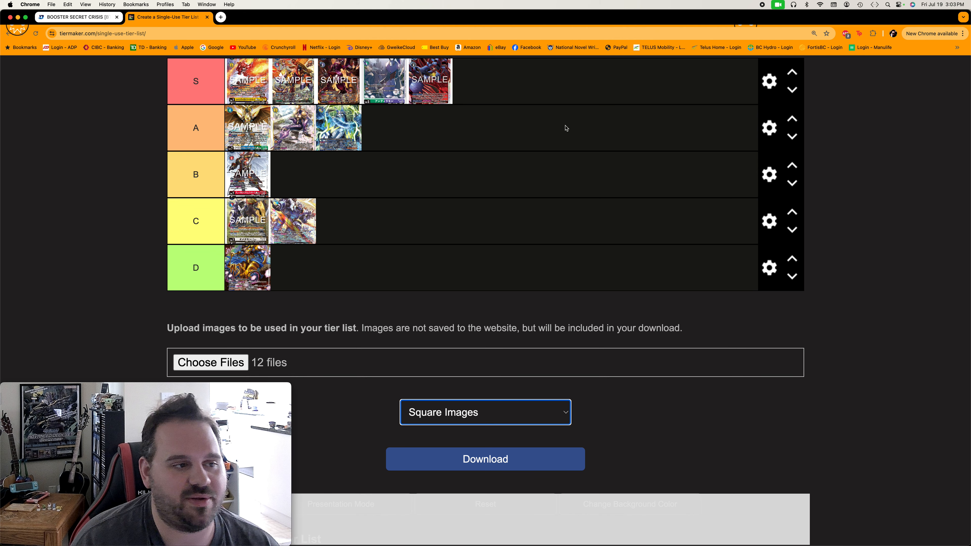
mouse_move(467, 120)
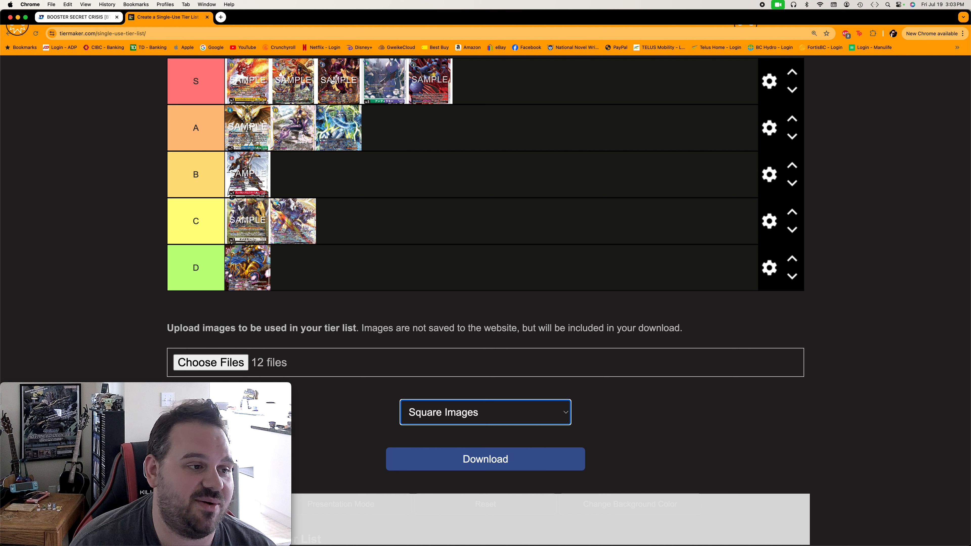
mouse_move(467, 126)
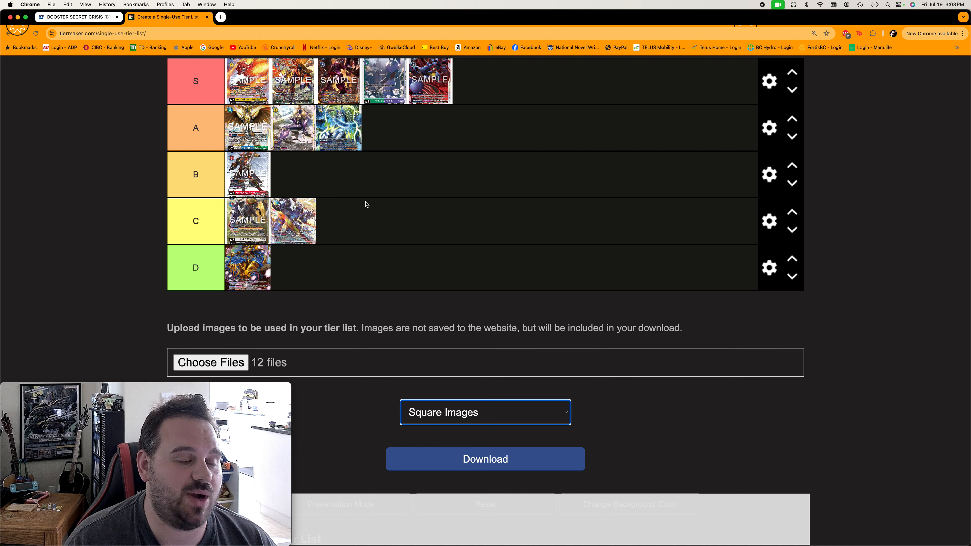
mouse_move(362, 200)
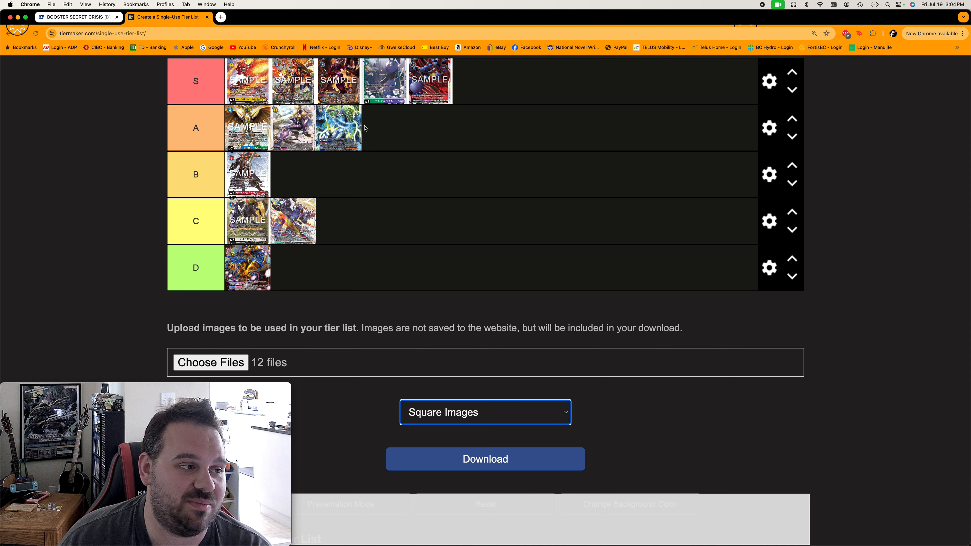
scroll("down", 3)
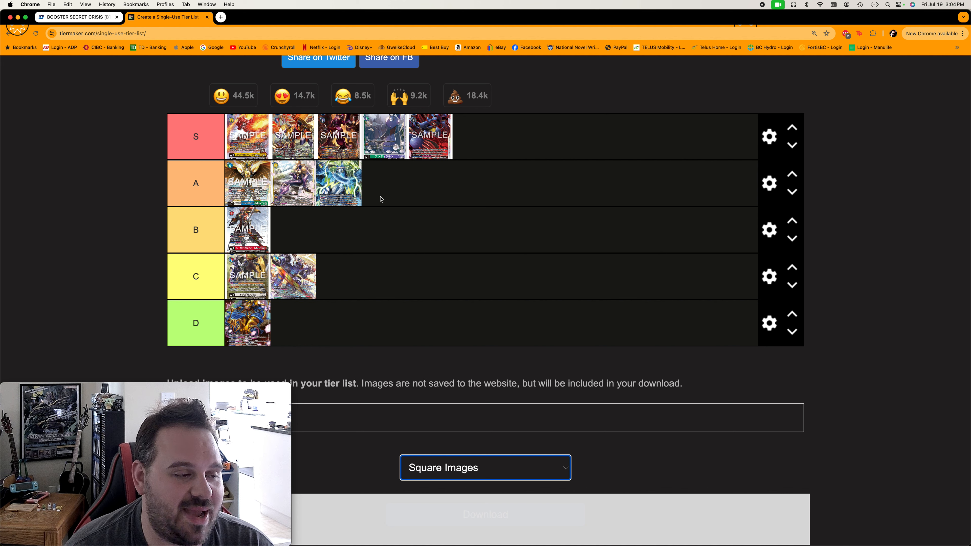
mouse_move(396, 193)
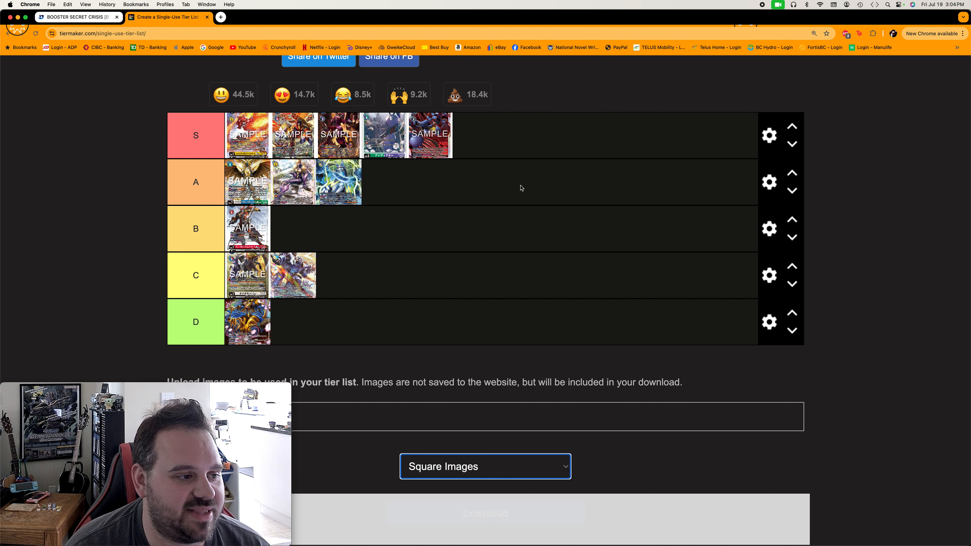
mouse_move(392, 213)
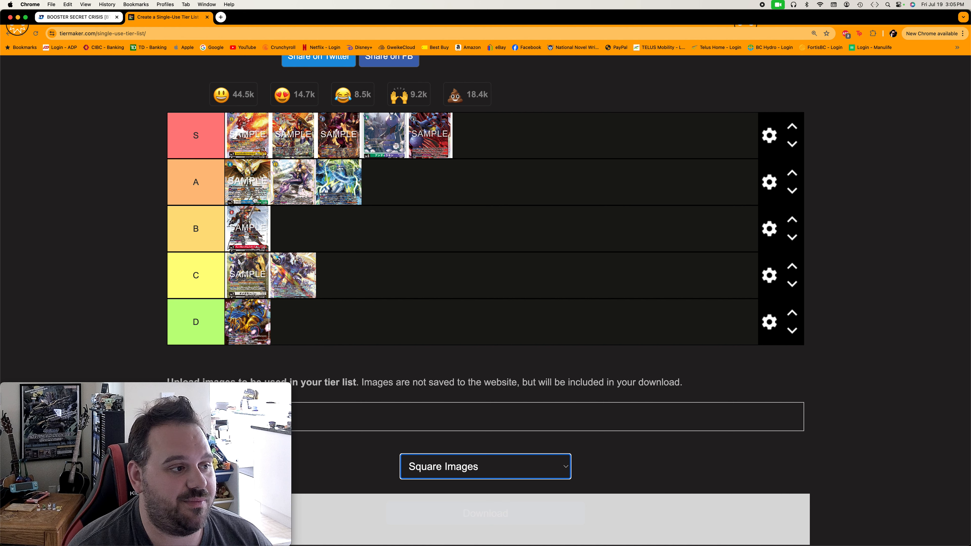
mouse_move(433, 166)
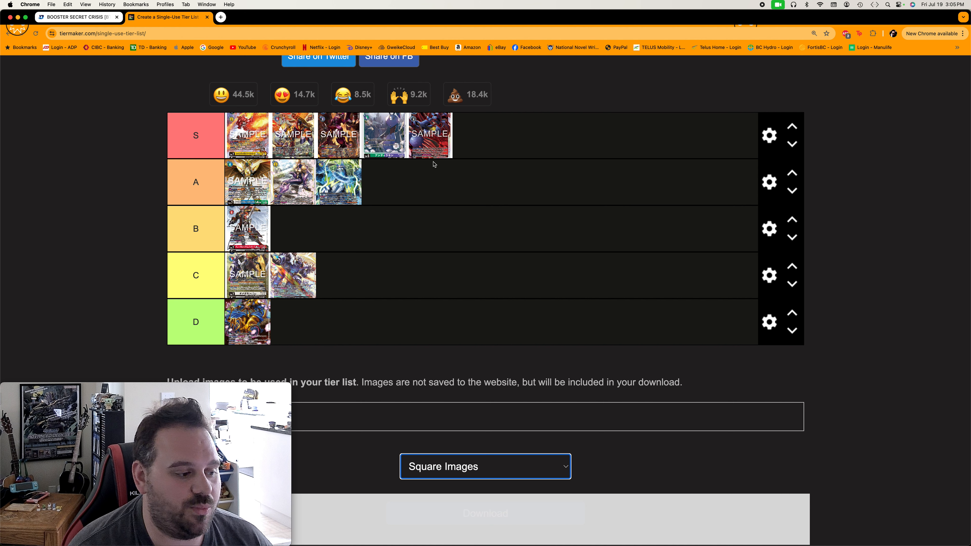